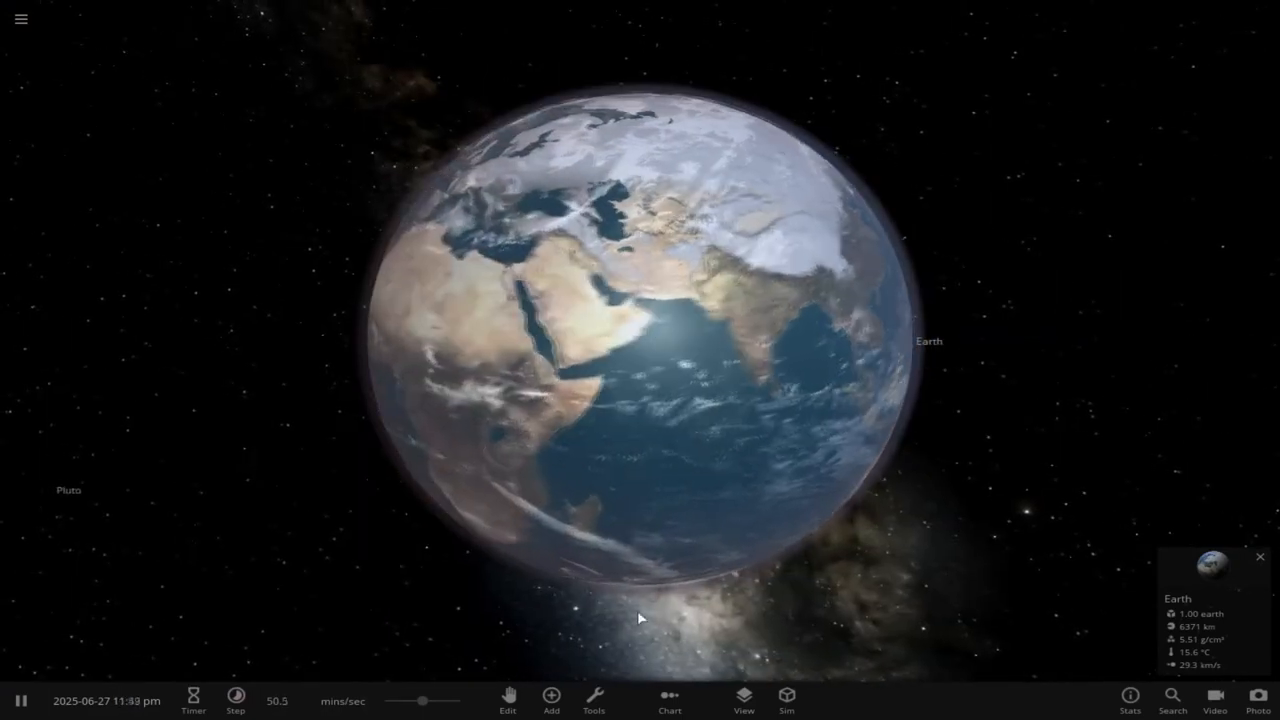
# - Heat Earth with the tools until its clouds clear and its northern lands burn orange
pyautogui.click(551, 700)
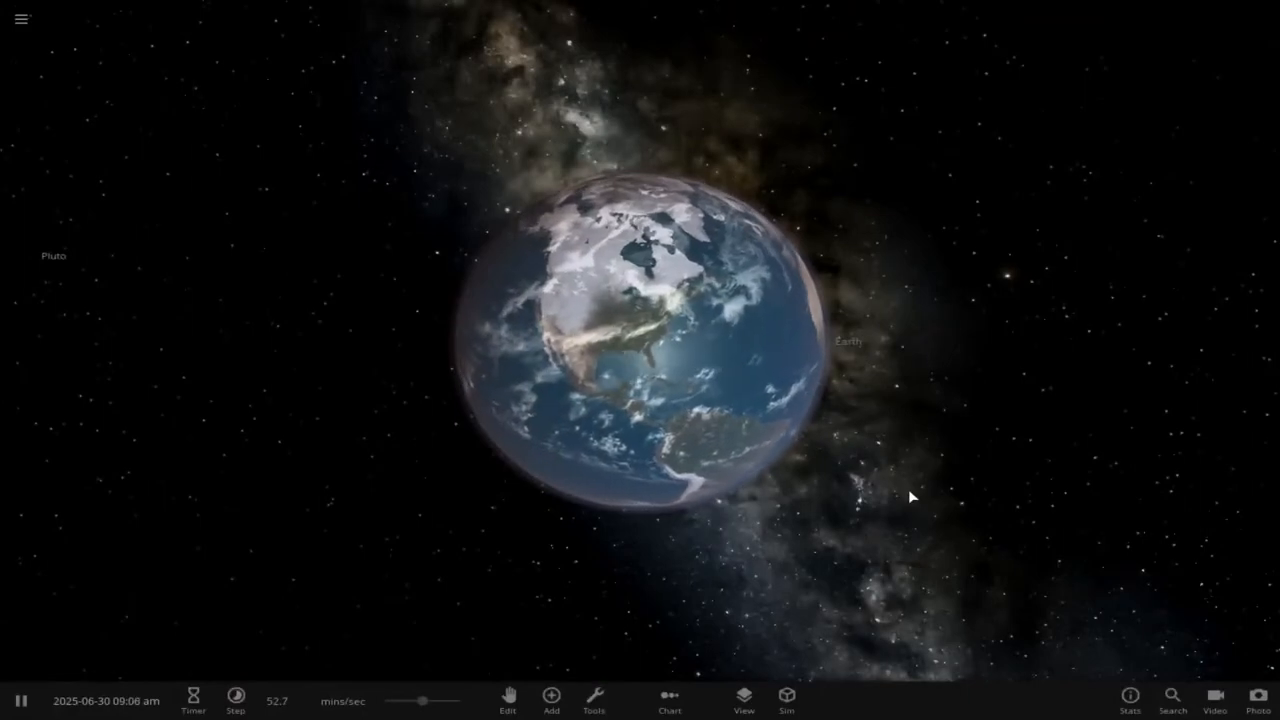
pyautogui.click(593, 697)
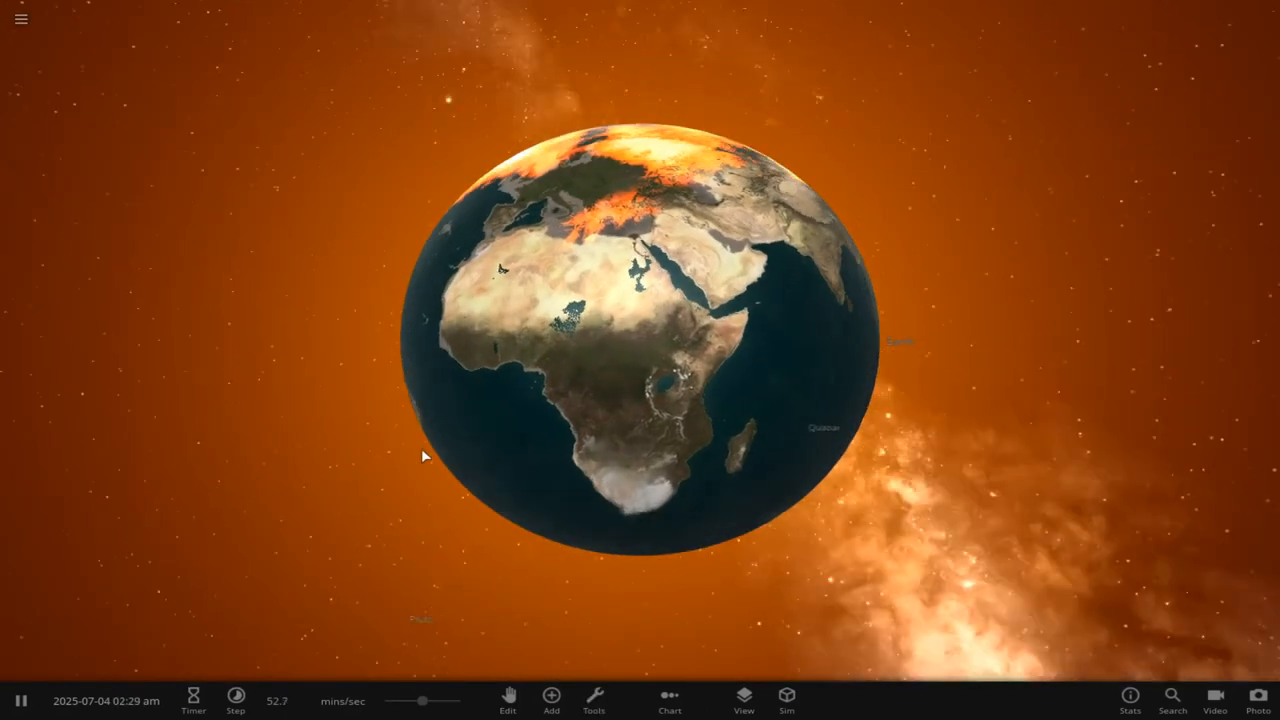
pyautogui.click(593, 700)
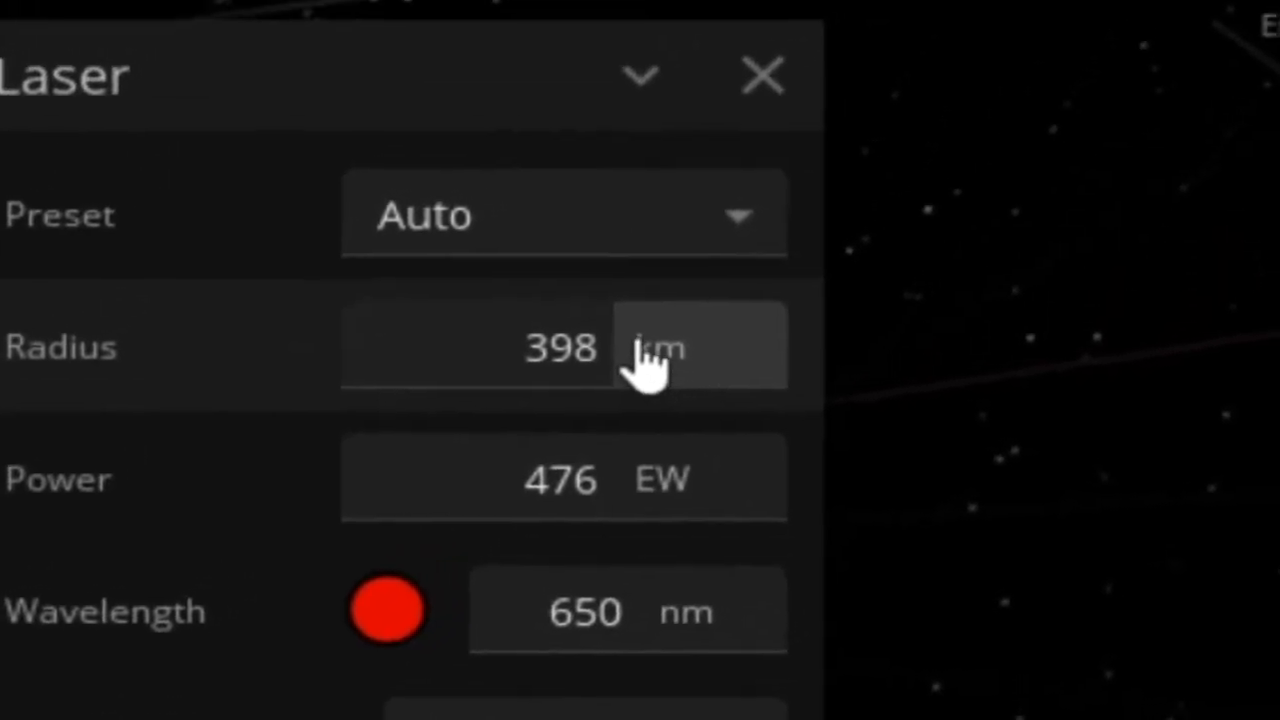
# - Set the laser radius to 1.00 parsec and its power to 2.86E+18 YW
pyautogui.click(660, 348)
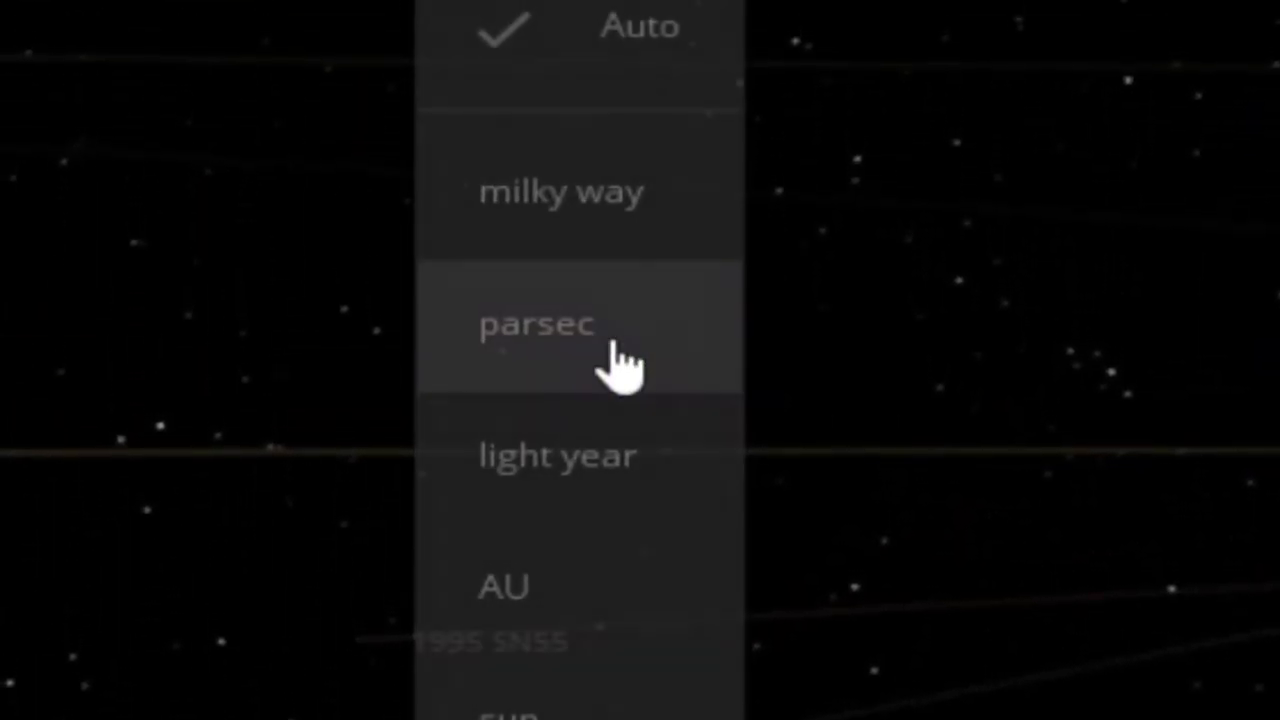
pyautogui.click(537, 323)
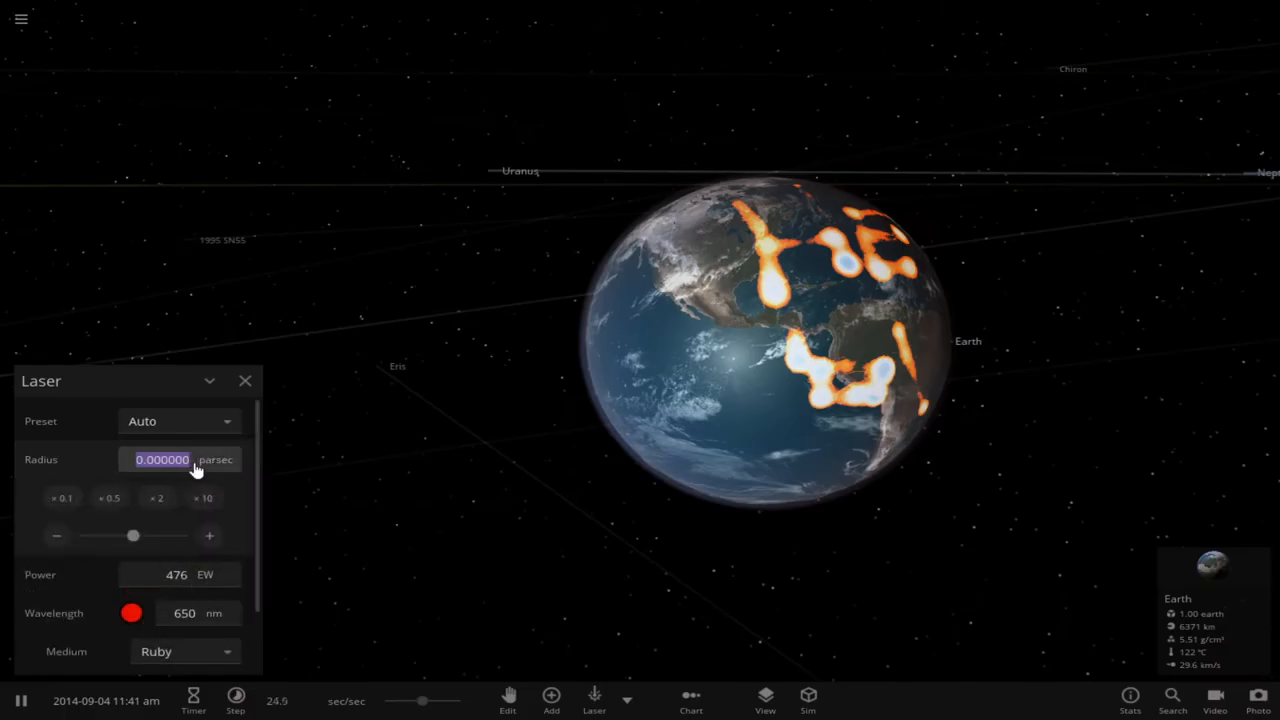
pyautogui.write('1.00')
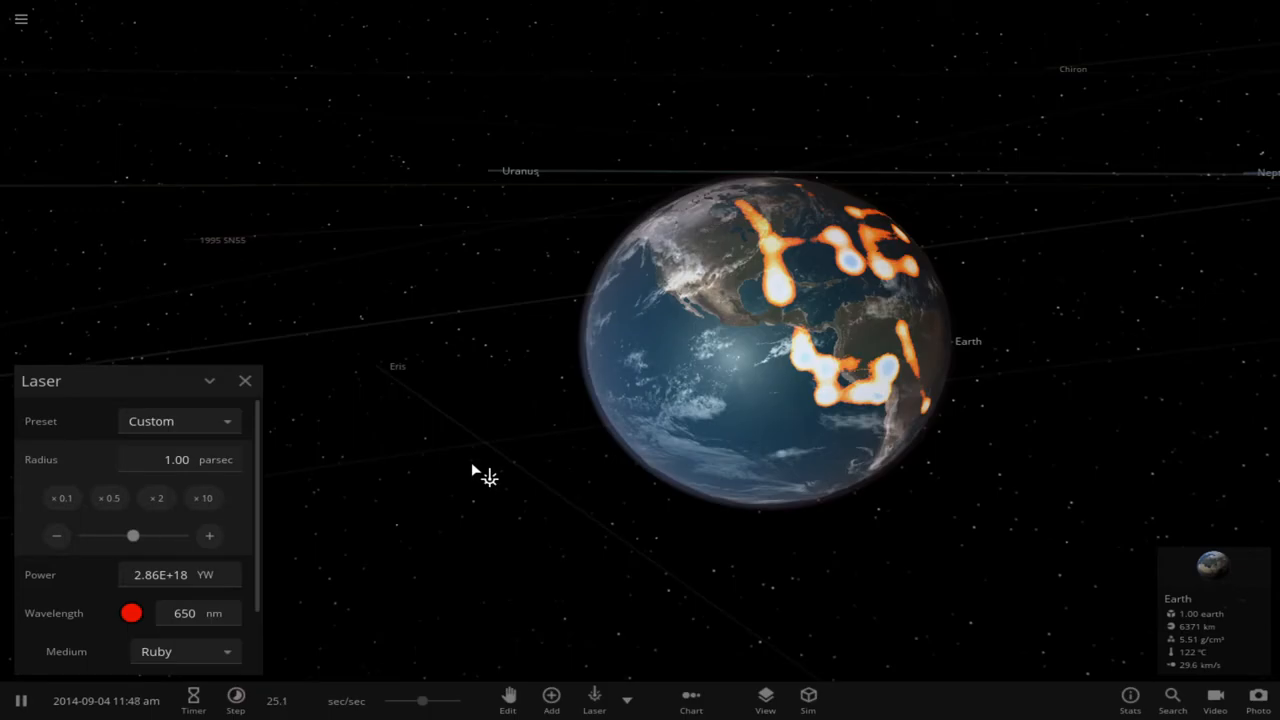
pyautogui.click(207, 574)
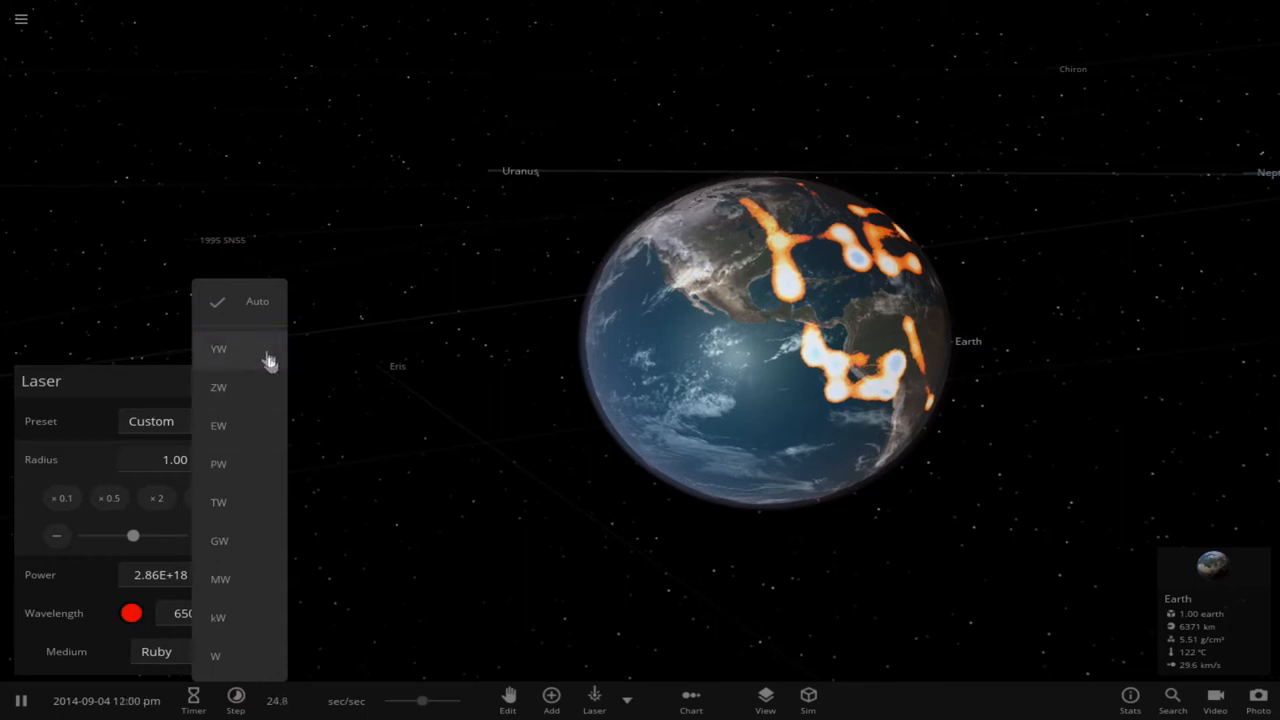
pyautogui.click(218, 348)
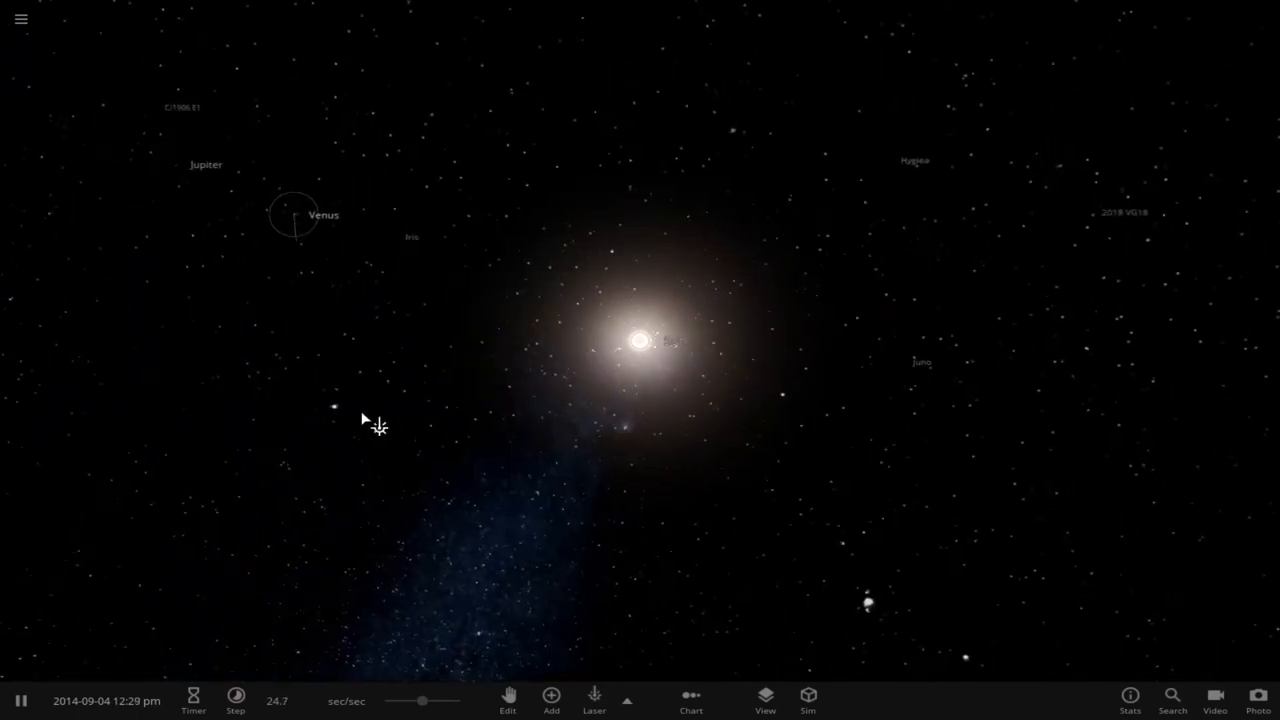
# - Focus on Jupiter and show its Overview: 318 Earth masses, 69,911 km radius
pyautogui.click(594, 700)
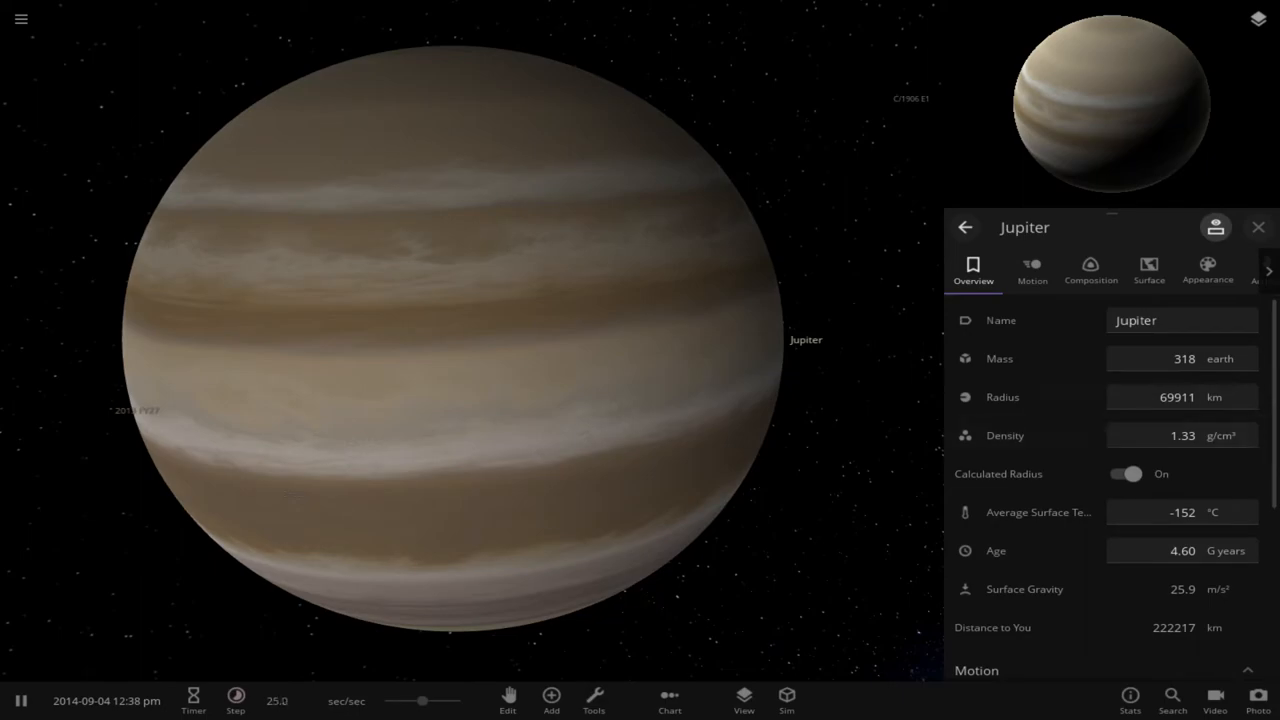
# - Recolour Jupiter's custom band swatches to blue, red, black, orange and green
pyautogui.click(1207, 270)
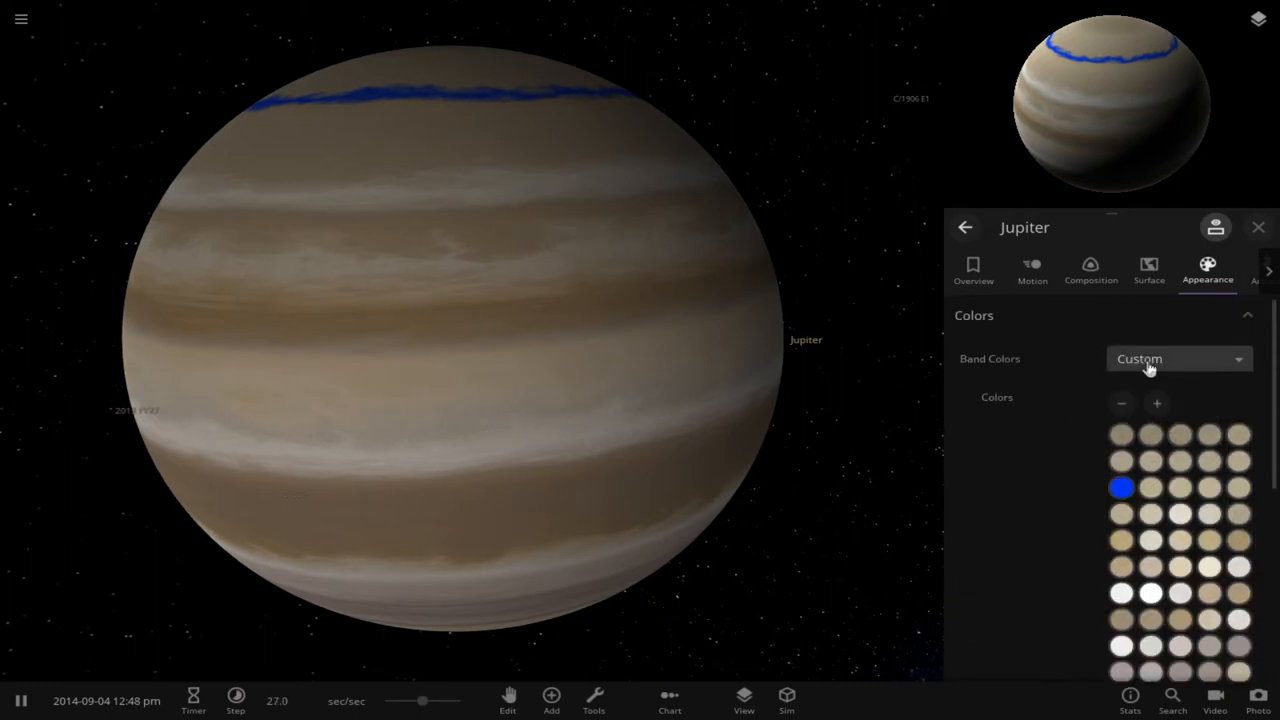
pyautogui.click(1121, 487)
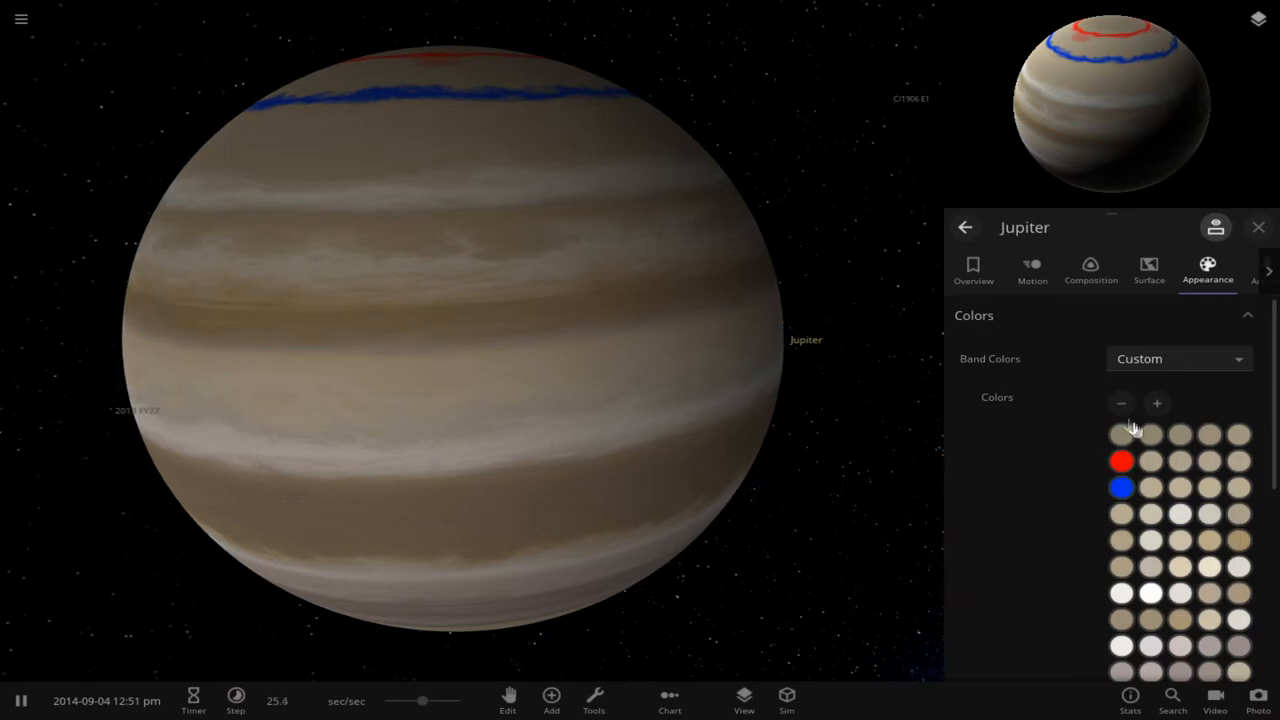
pyautogui.click(1121, 488)
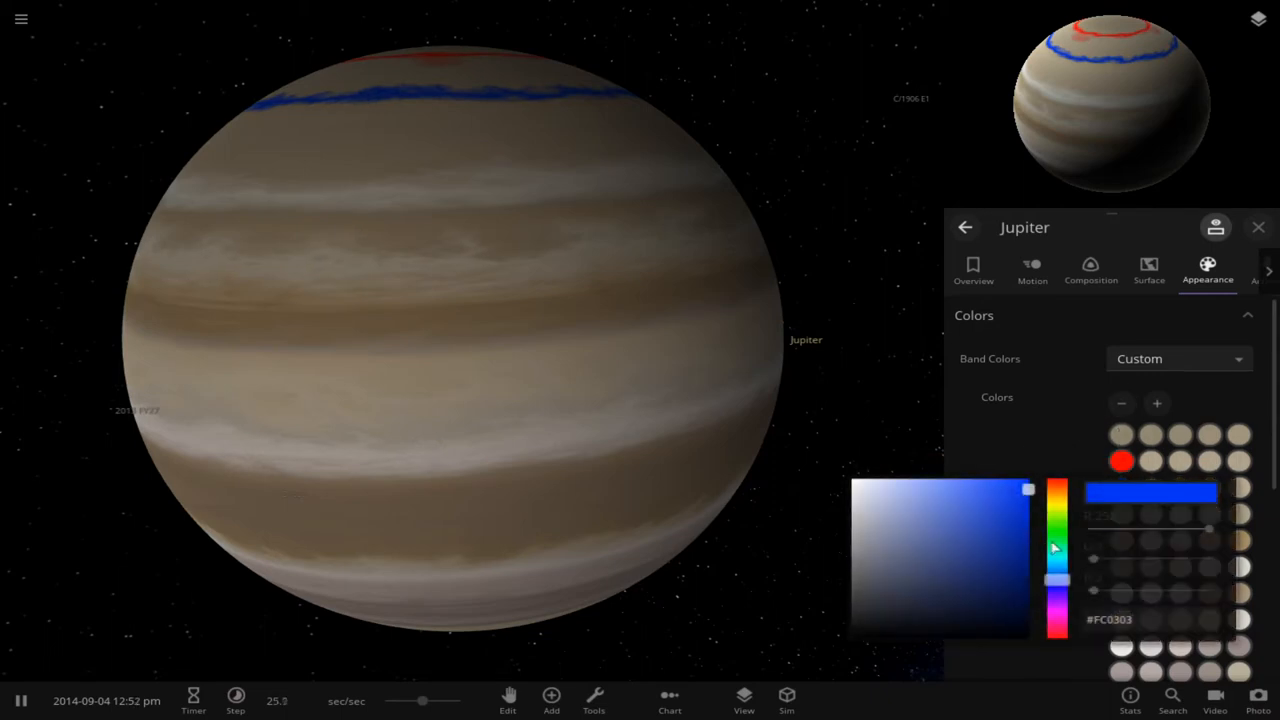
pyautogui.moveTo(1057, 548); pyautogui.dragTo(1057, 488)
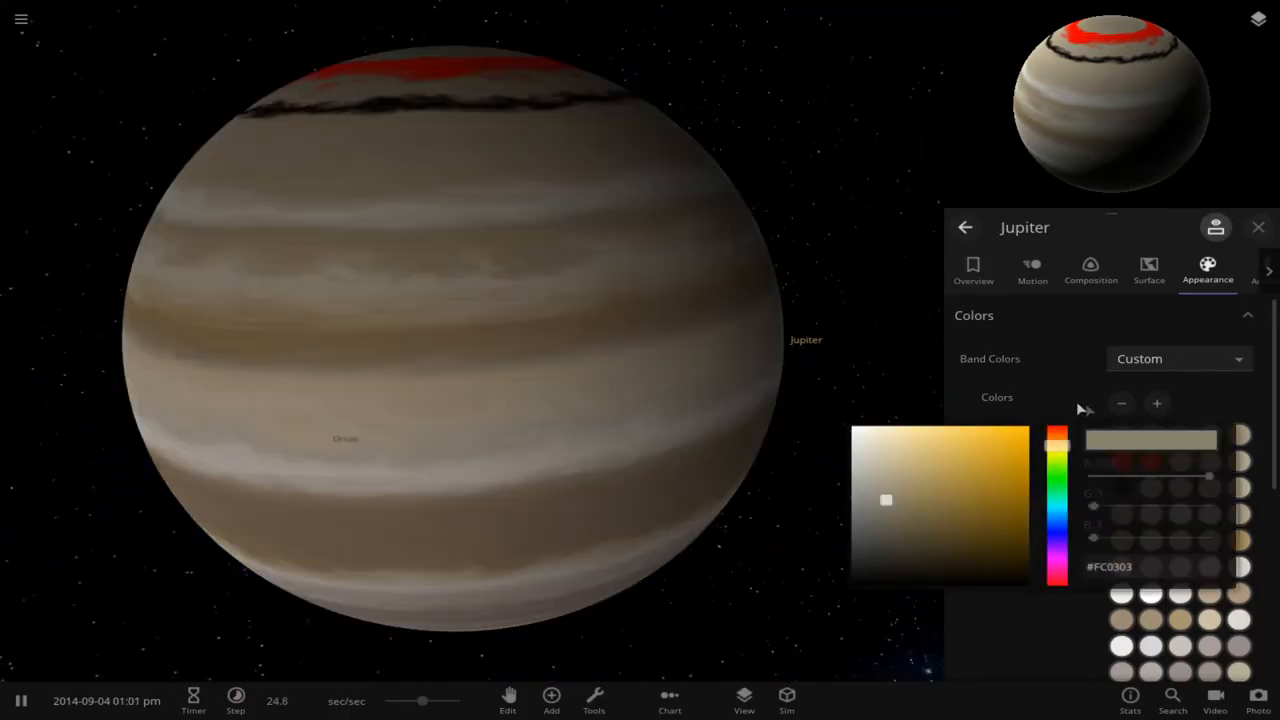
pyautogui.click(997, 453)
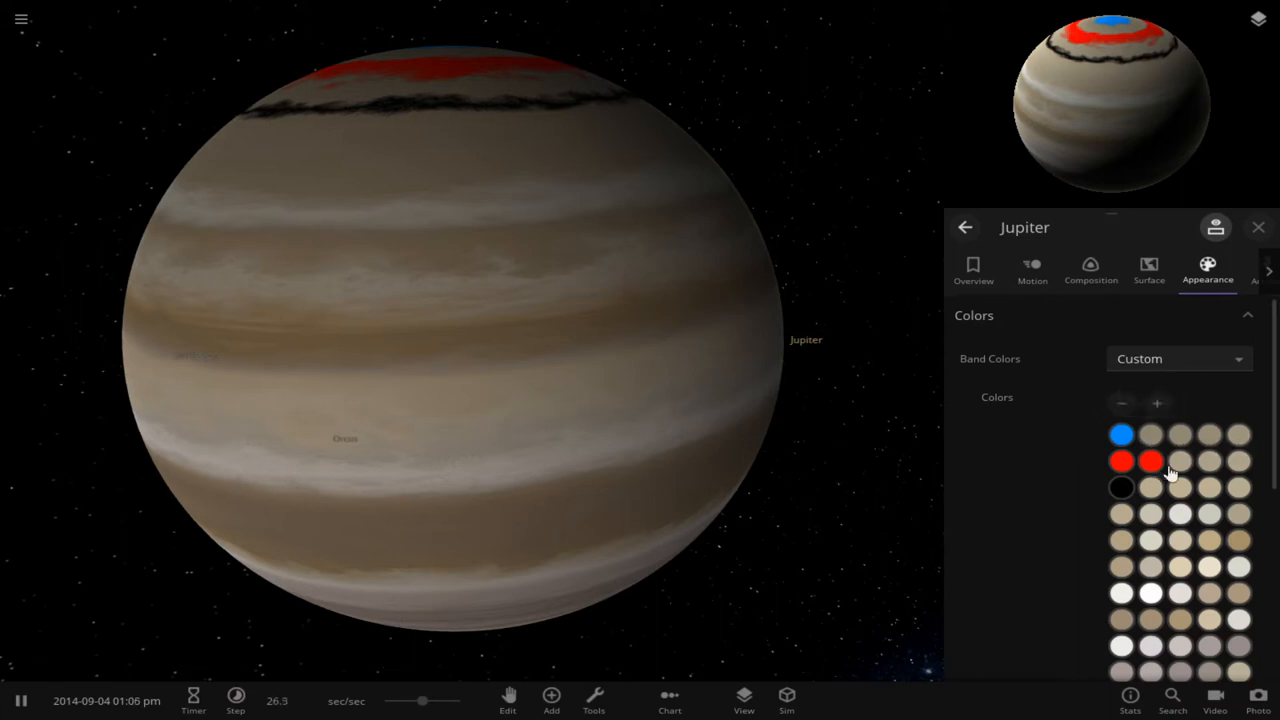
pyautogui.click(1150, 460)
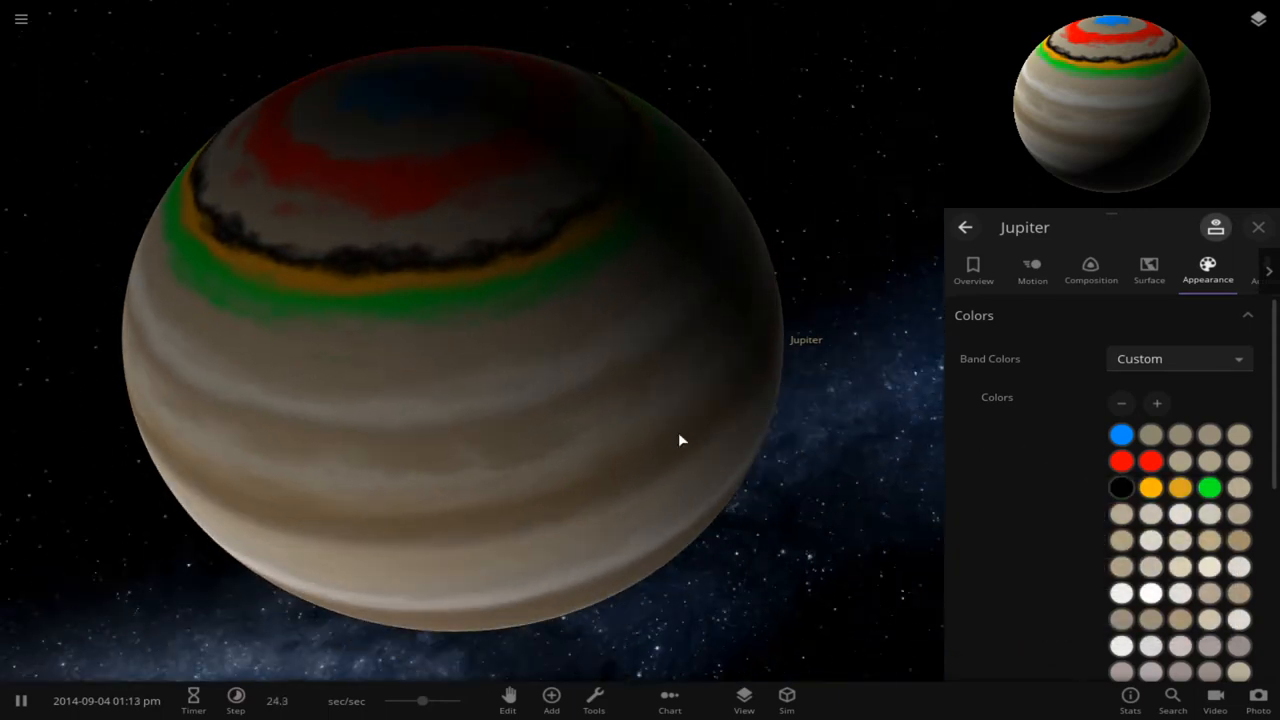
pyautogui.click(1180, 461)
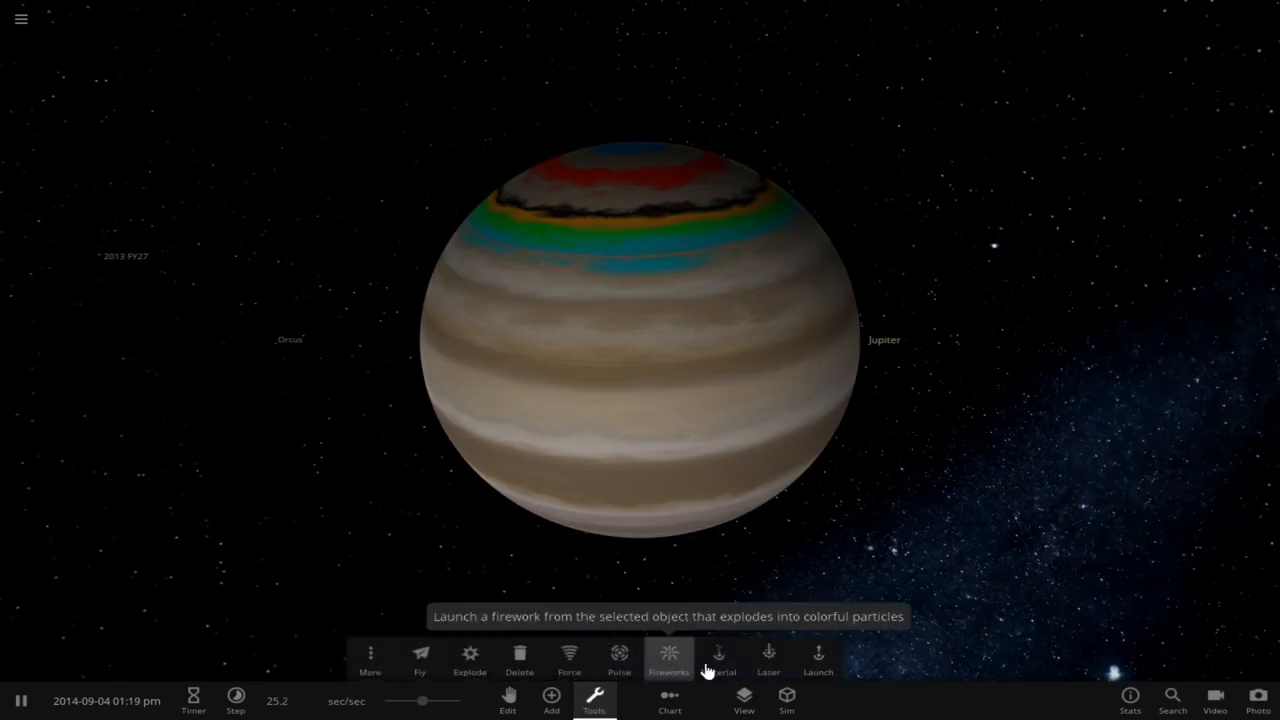
# - Fire a 1E+25 YW laser at Jupiter, then close the Laser panel
pyautogui.click(768, 660)
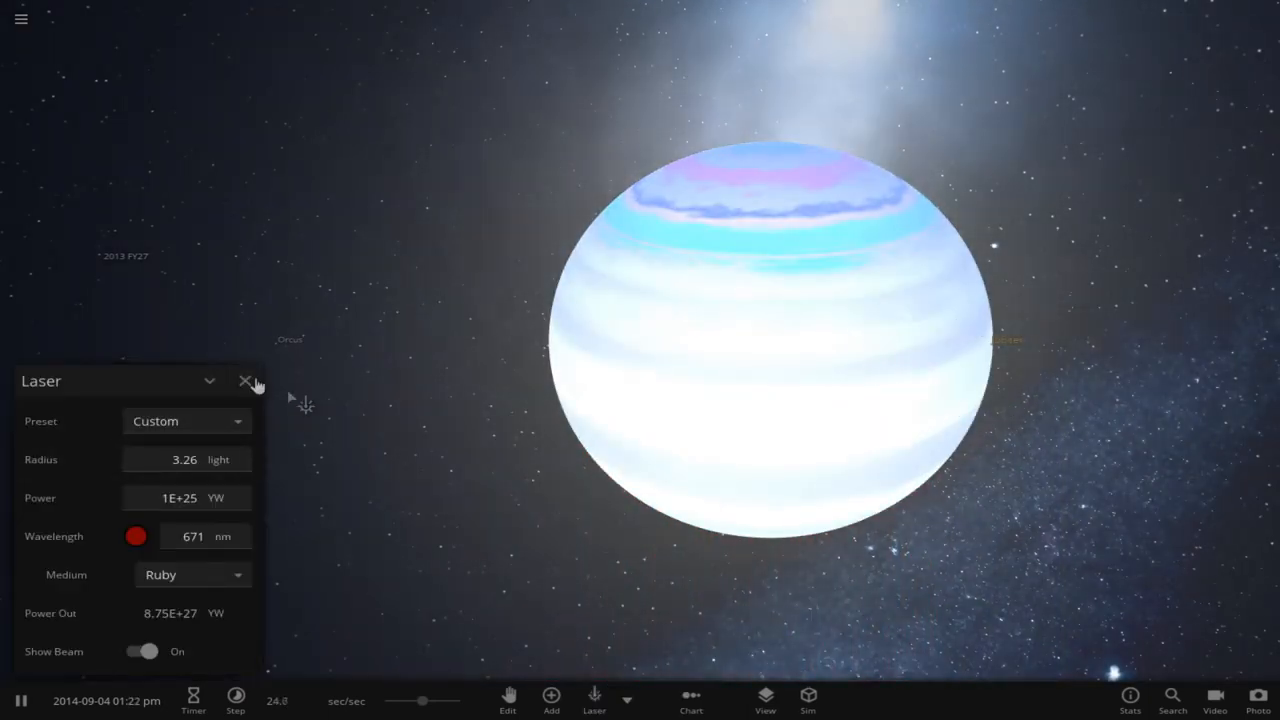
pyautogui.click(245, 381)
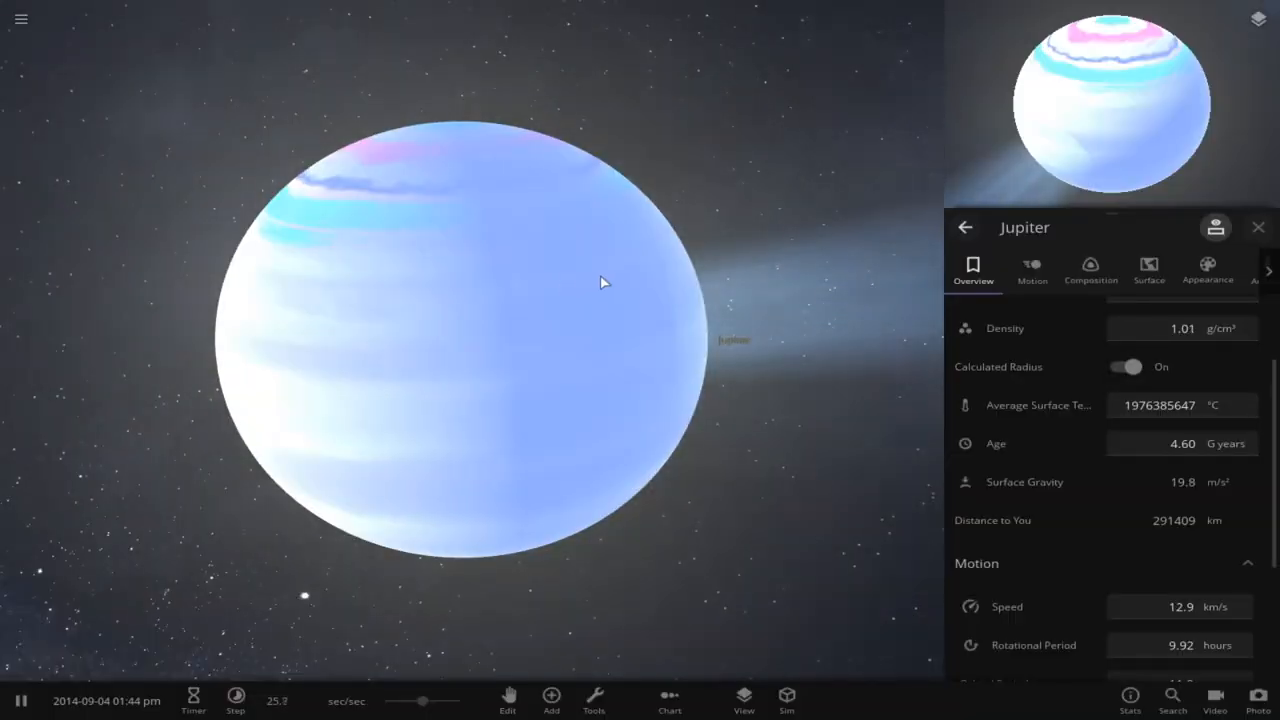
# - Check Jupiter's overview: mass down to 182 Earth masses, density 761 kg/m³
pyautogui.click(1157, 405)
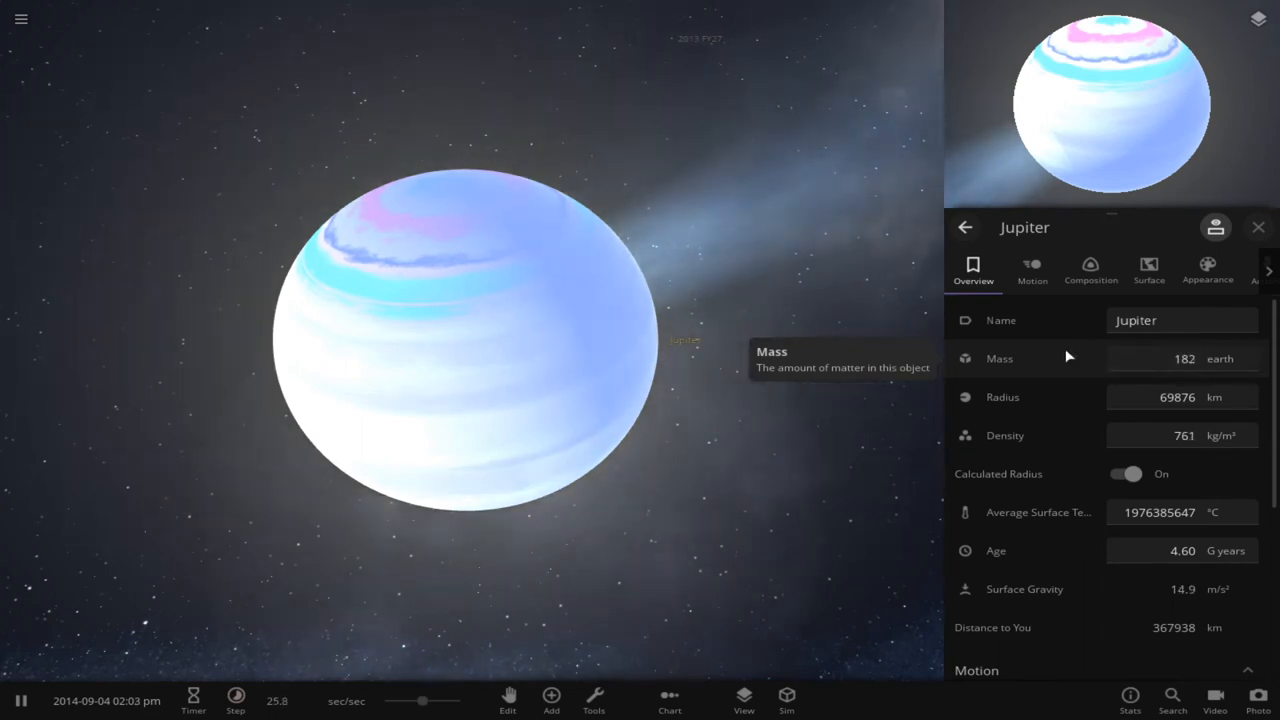
# - Select Mercury and tint its atmosphere bright red (#FE0101)
pyautogui.click(1258, 227)
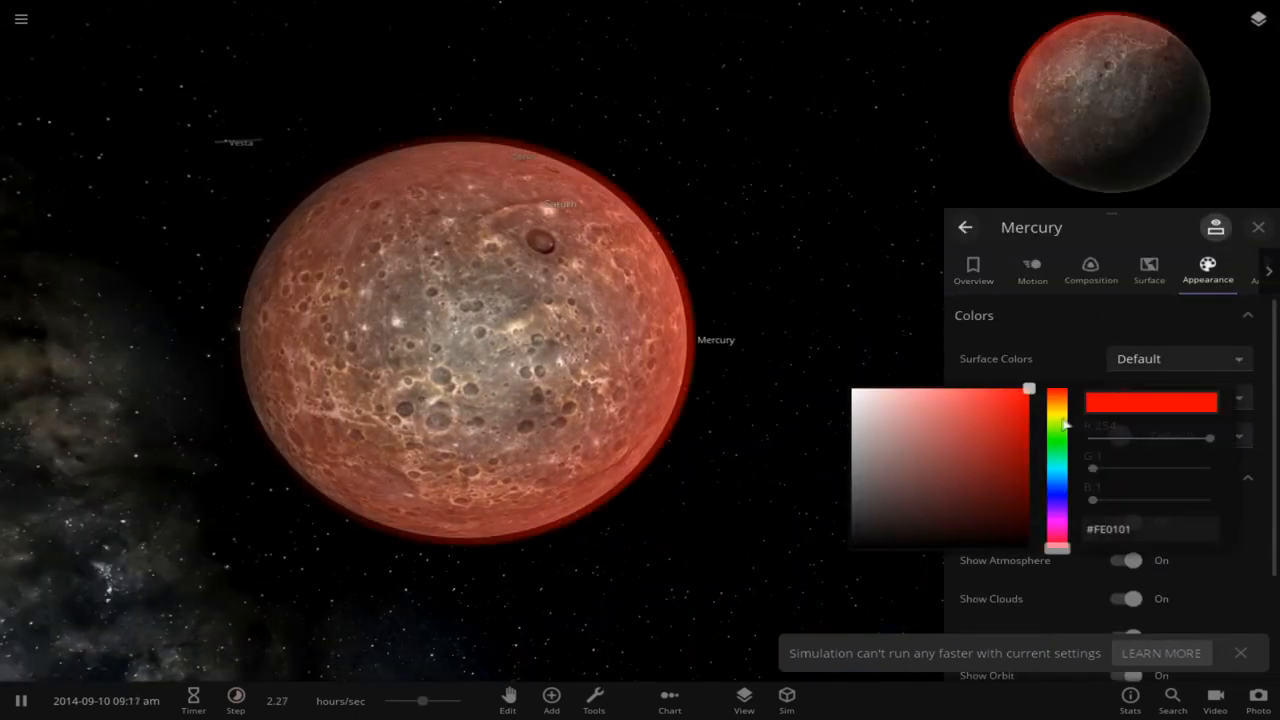
# - Show Earth's Overview stats: 1.00 Earth mass and 6,371 km radius
pyautogui.moveTo(1057, 425); pyautogui.dragTo(1057, 490)
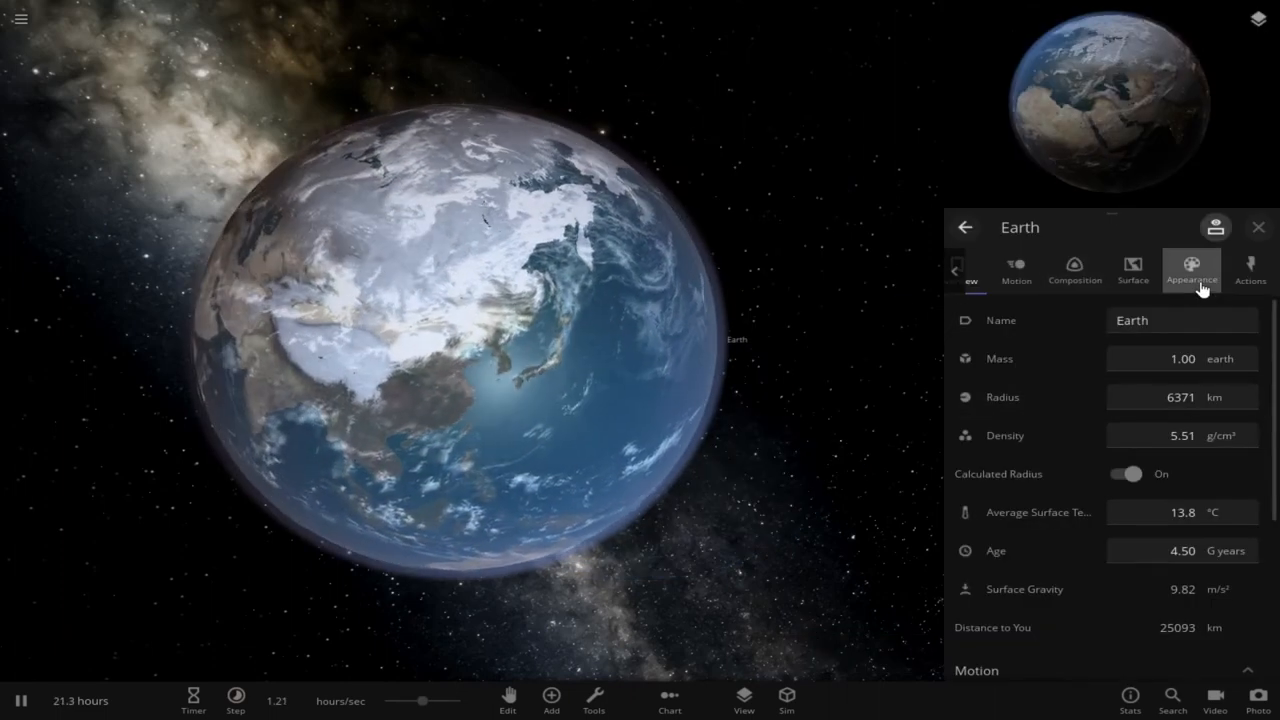
# - Set Earth's atmosphere colour to custom magenta and its interface colour to red
pyautogui.click(1191, 270)
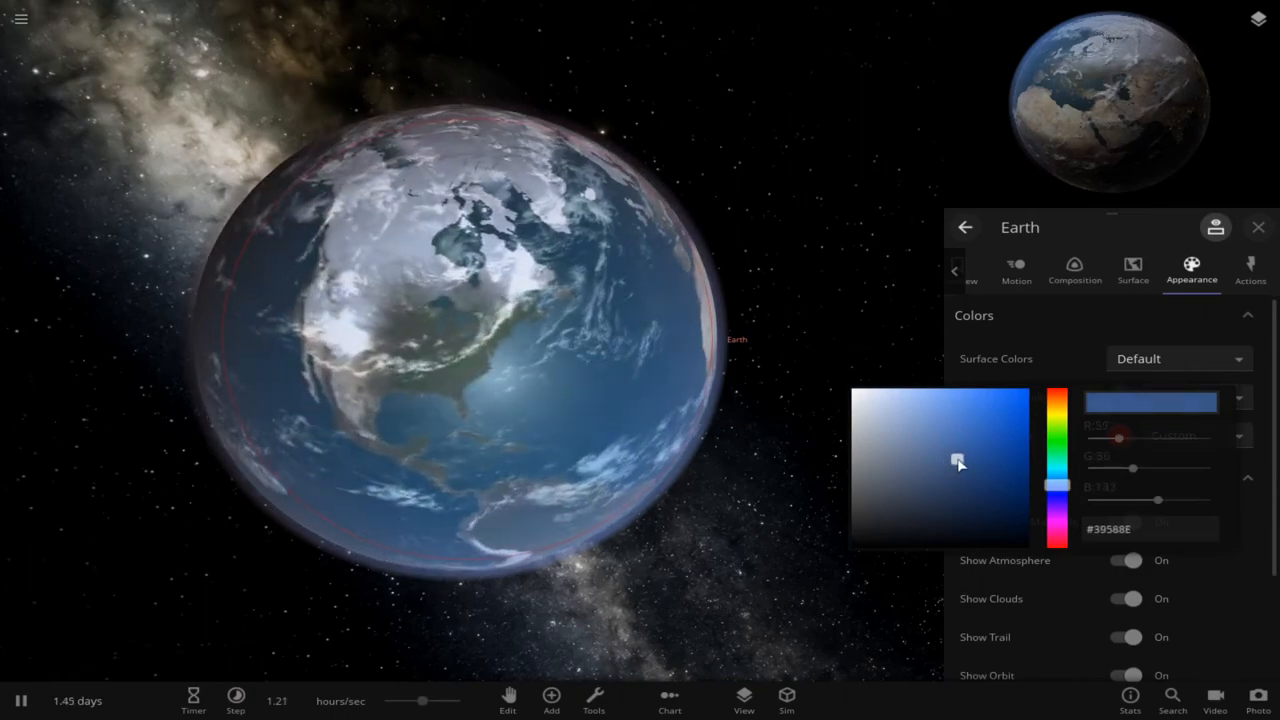
pyautogui.moveTo(958, 463); pyautogui.dragTo(1020, 390)
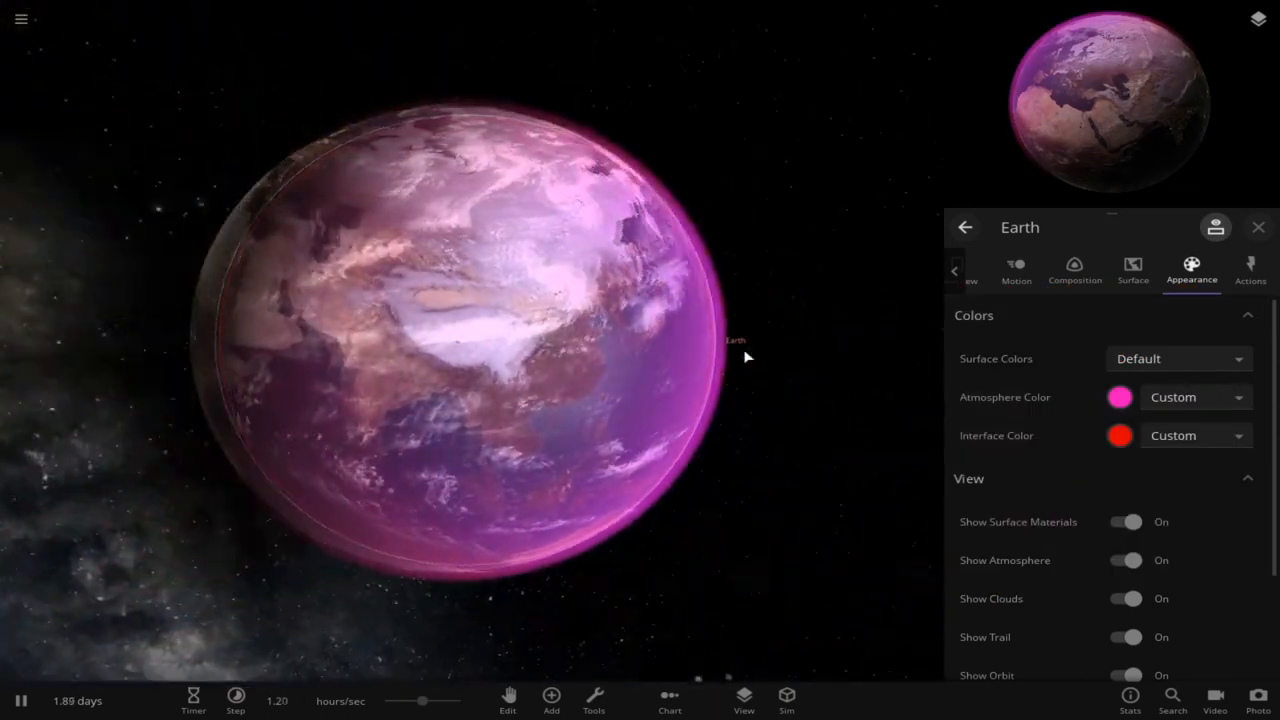
pyautogui.click(1178, 358)
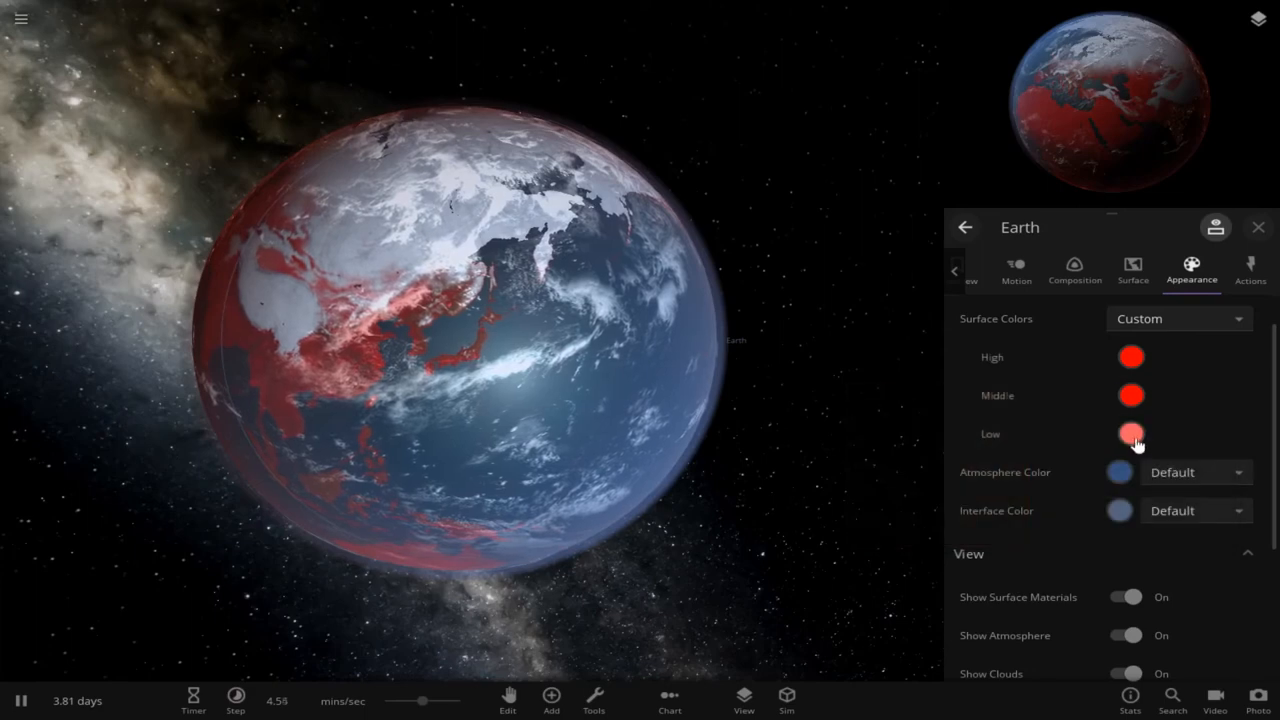
# - Paint Earth's terrain swatches green, then move away to an empty starfield
pyautogui.click(1131, 433)
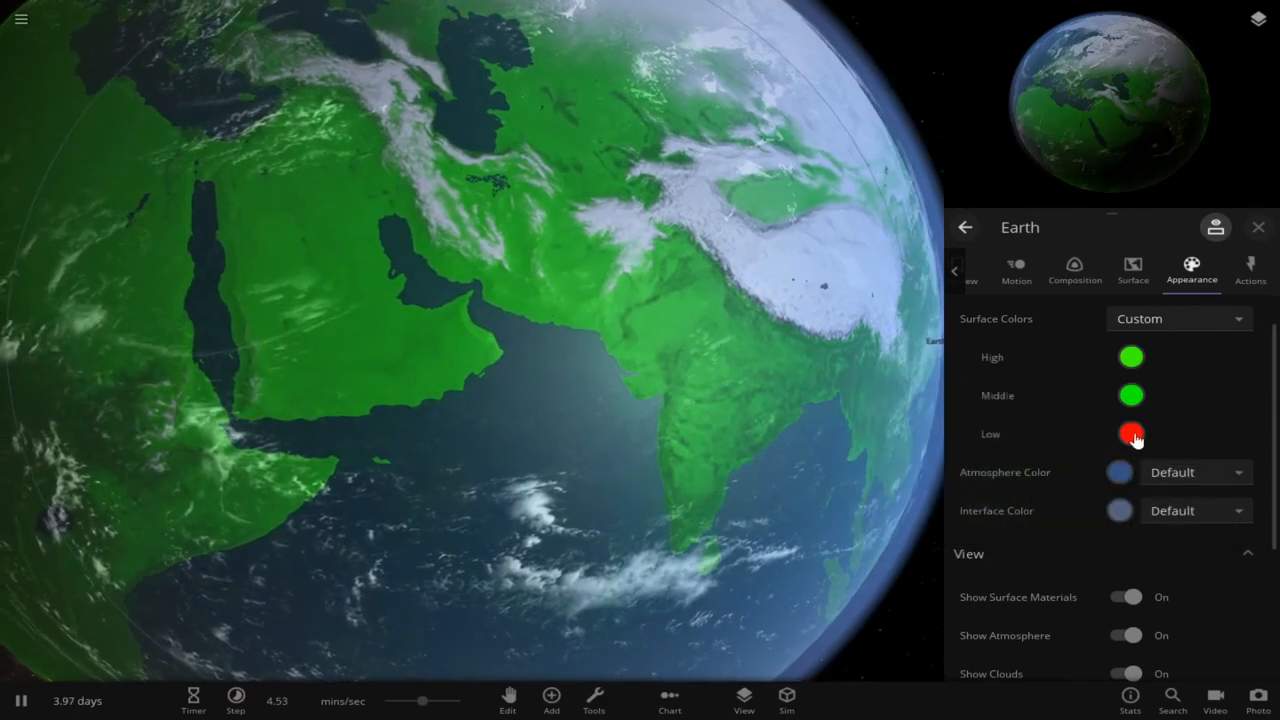
pyautogui.click(1131, 433)
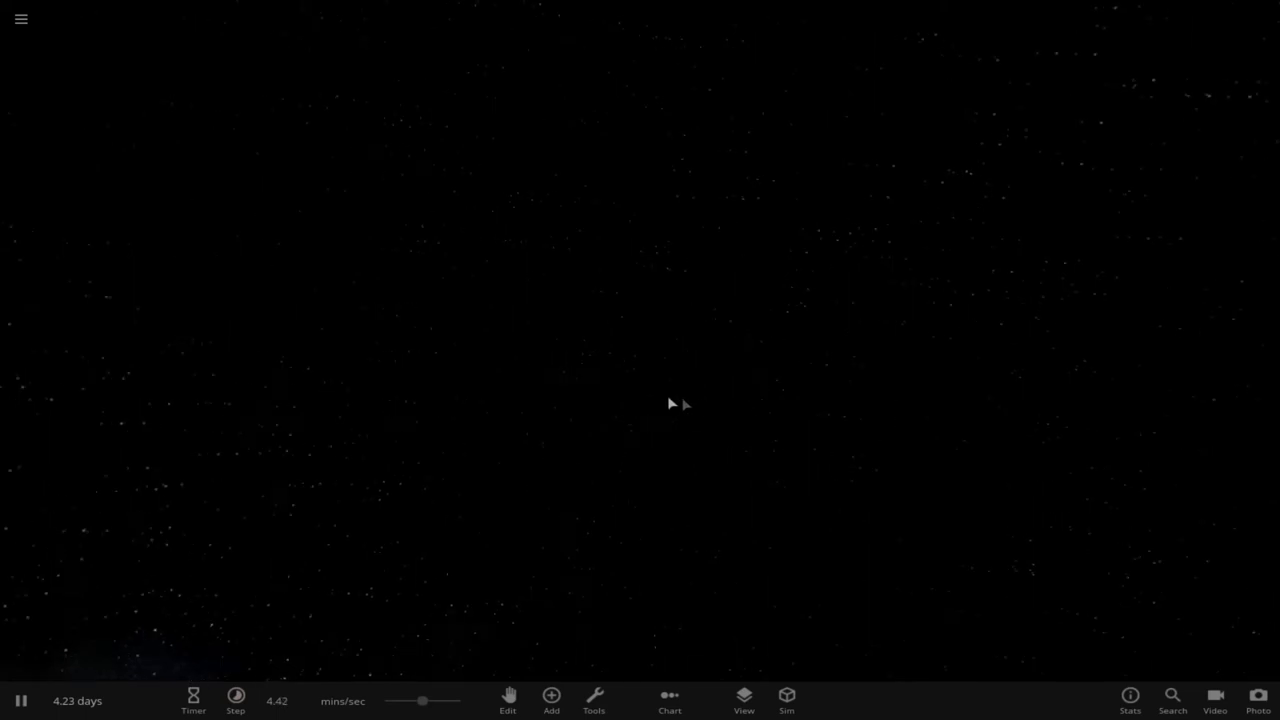
# - Focus on Onerni, orbit to view its pole, and open its 3.01-Earth-mass overview
pyautogui.click(551, 700)
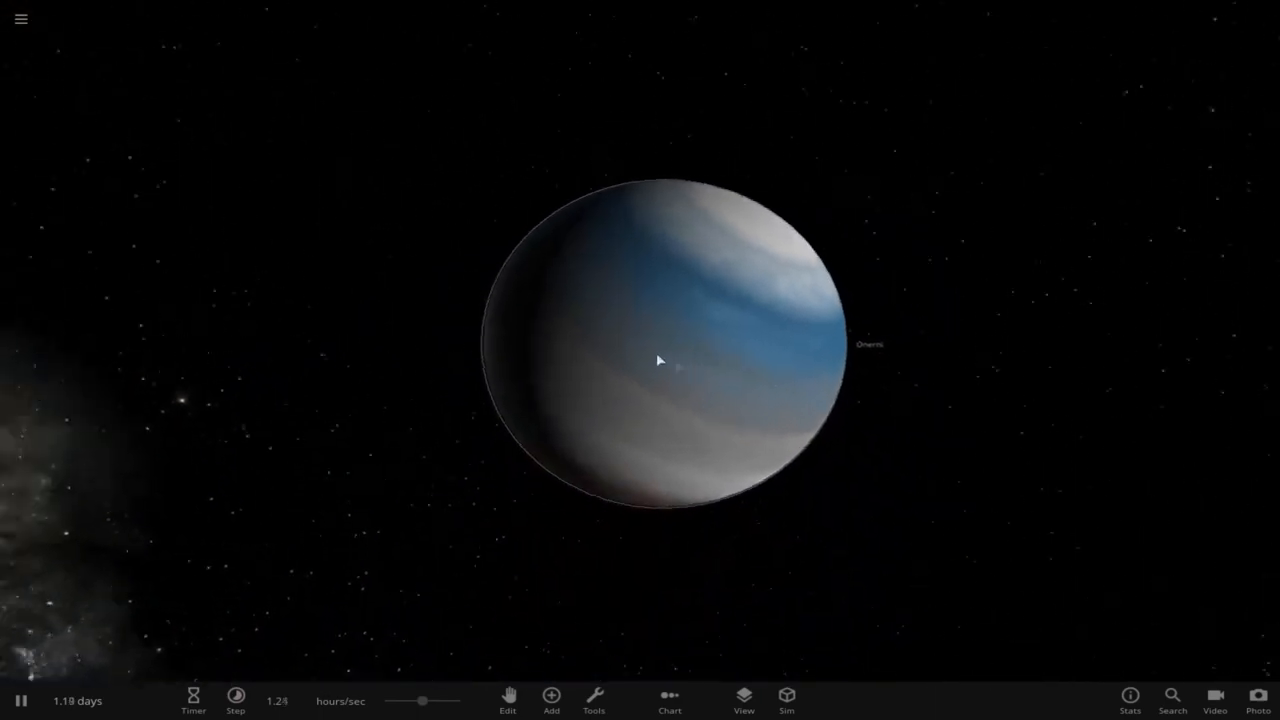
pyautogui.moveTo(658, 361); pyautogui.dragTo(588, 288)
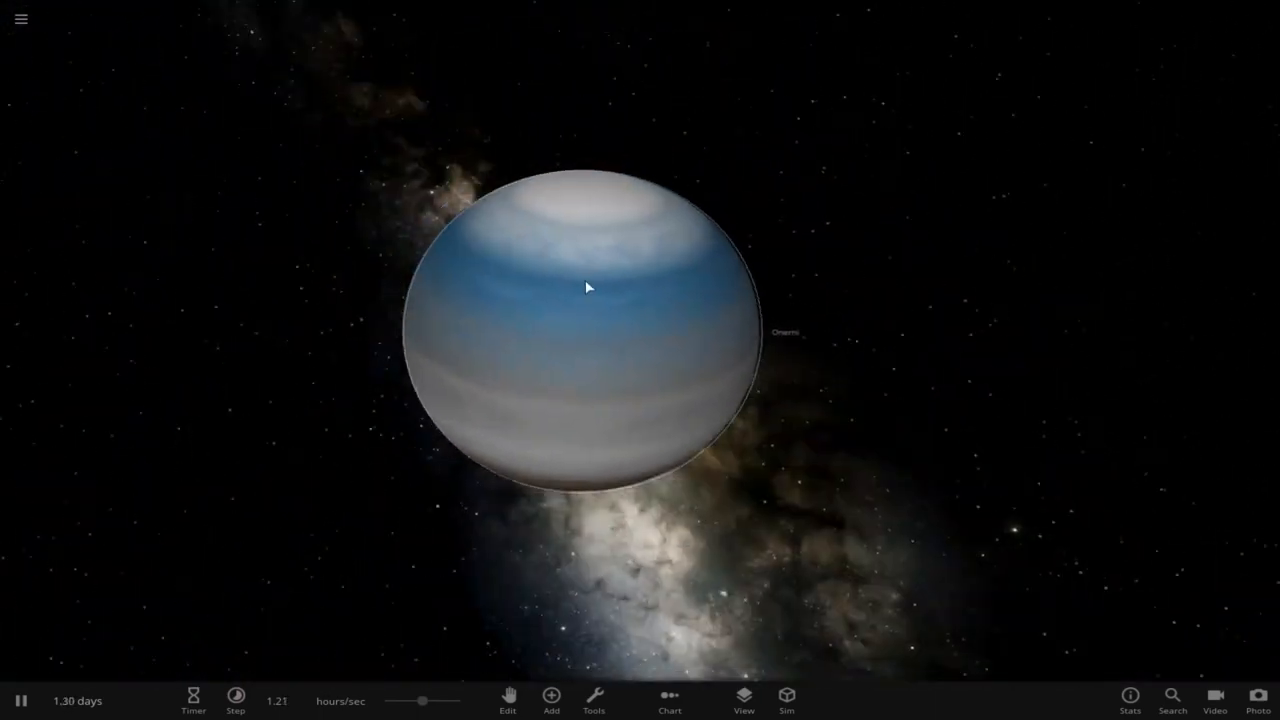
pyautogui.click(588, 288)
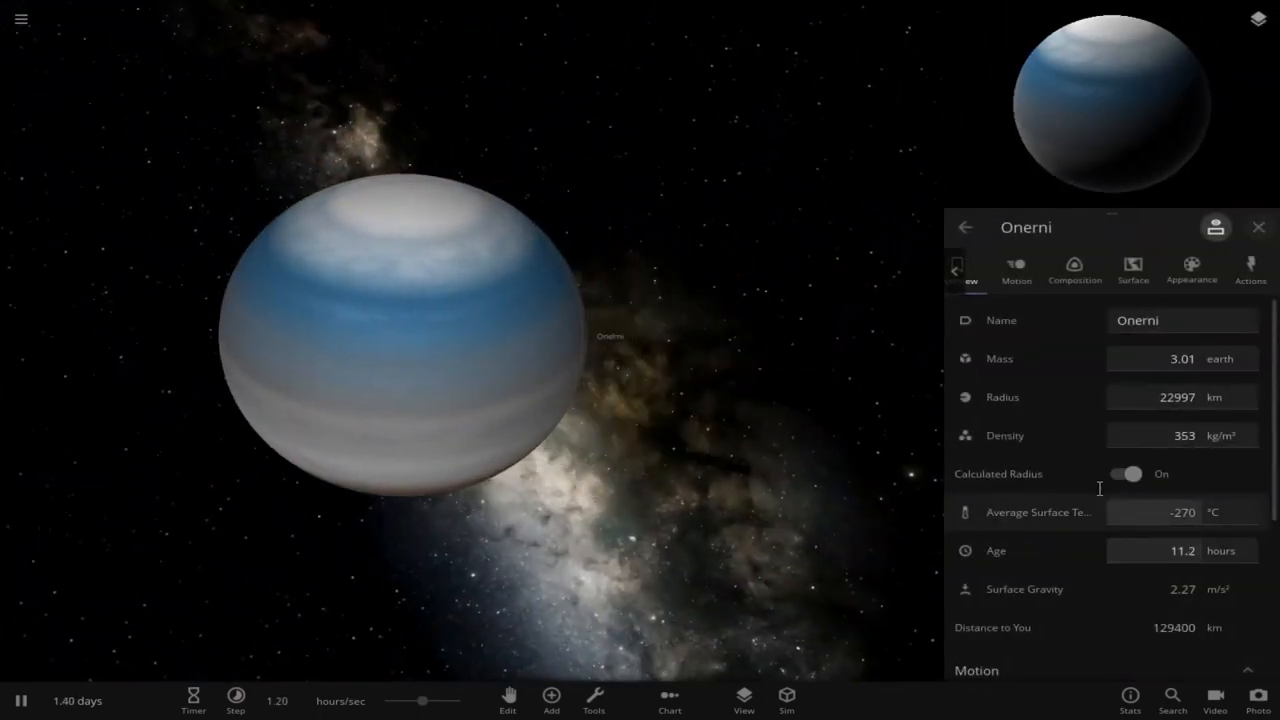
# - Repaint Onerni's custom bands red, green, orange and magenta, then refocus on Earth
pyautogui.click(1191, 270)
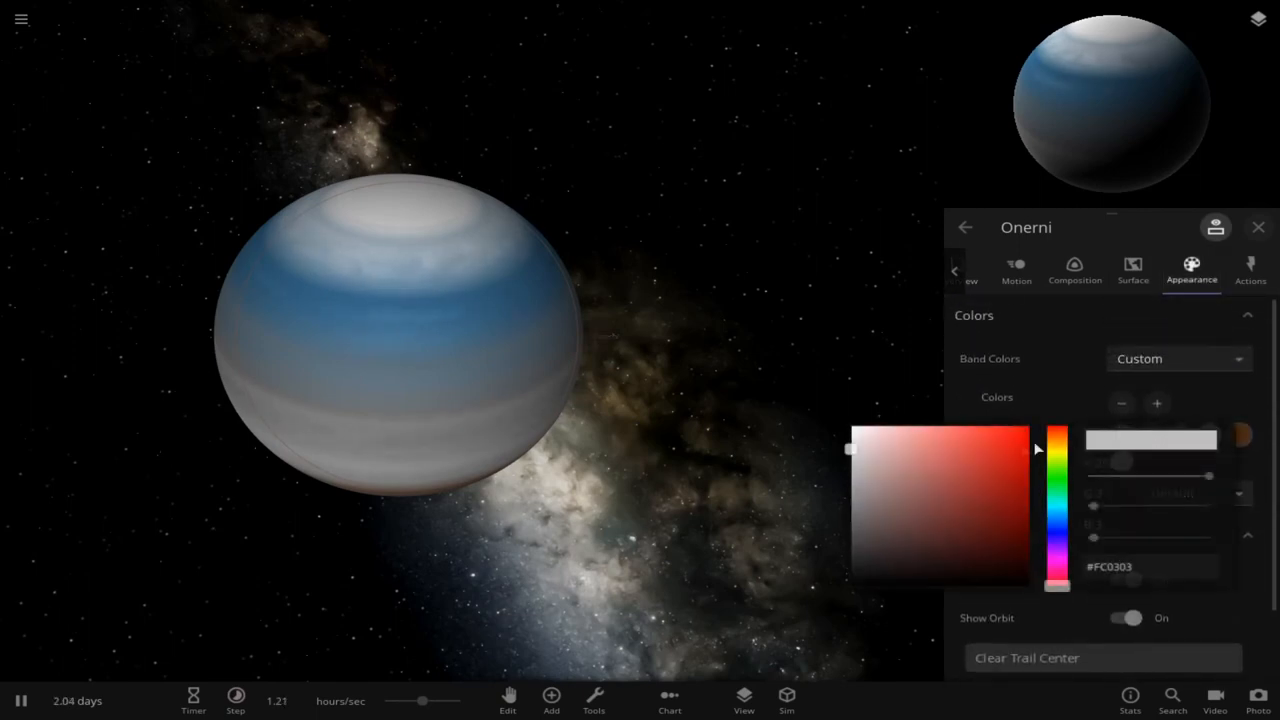
pyautogui.click(1057, 475)
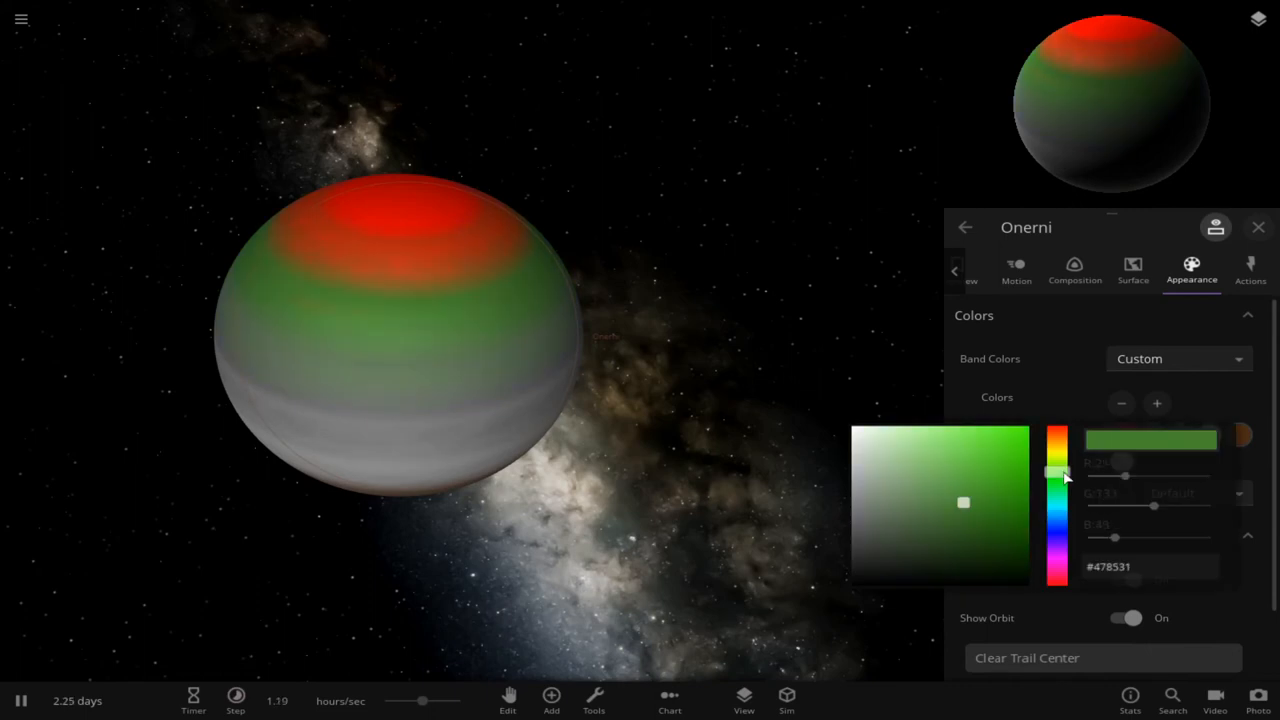
pyautogui.click(1057, 445)
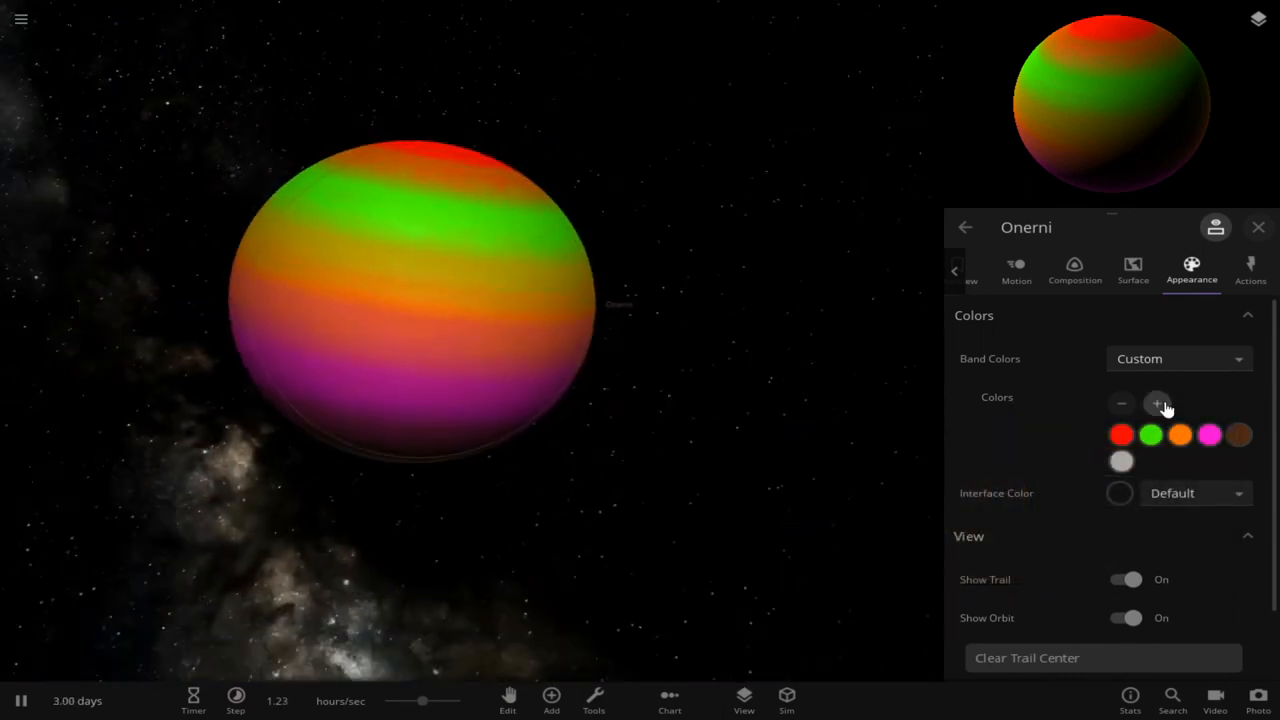
pyautogui.click(1157, 403)
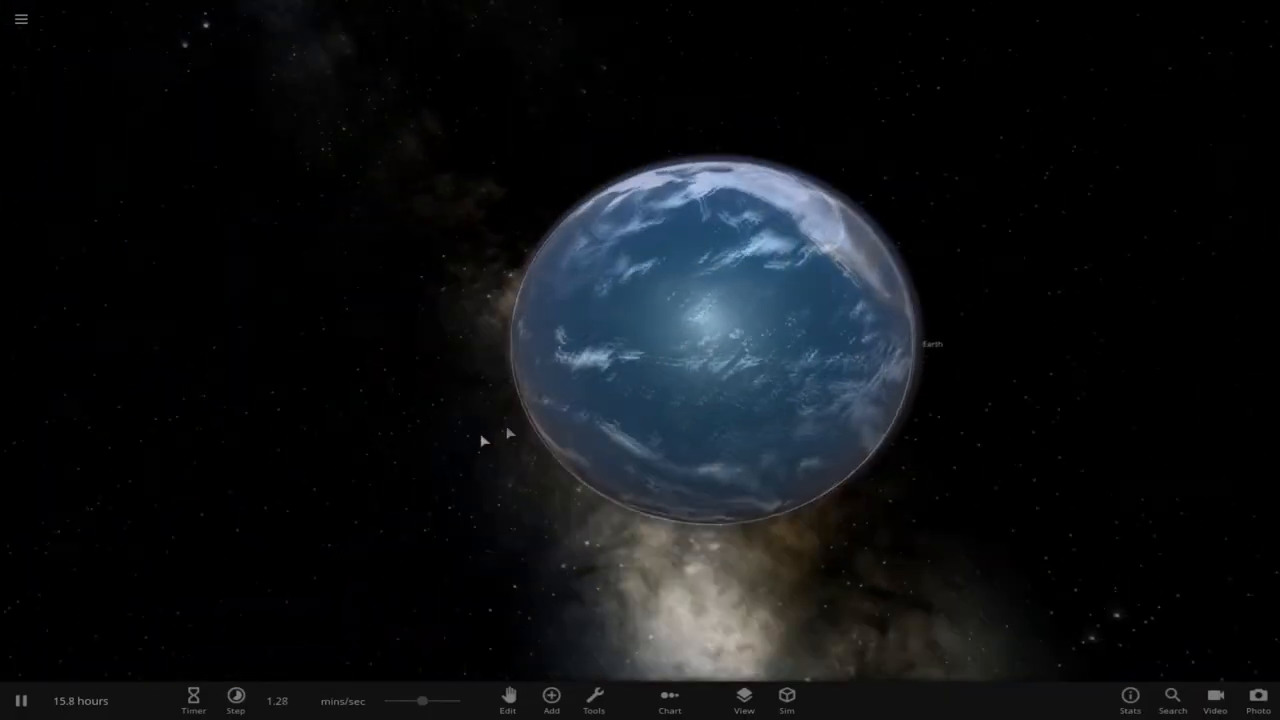
pyautogui.click(593, 700)
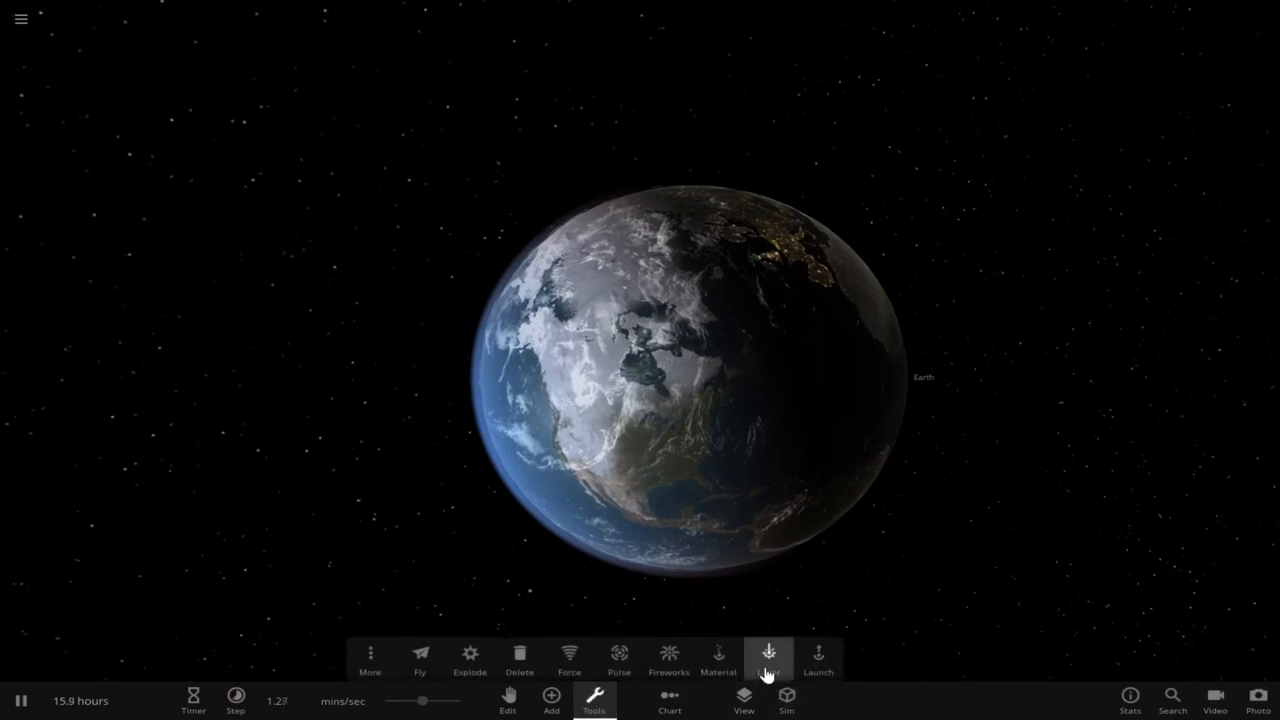